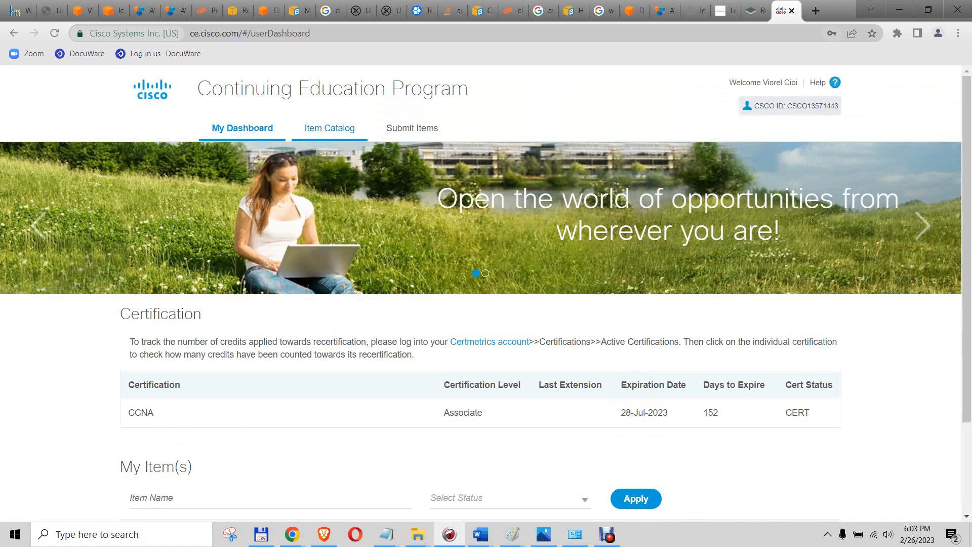
From the Item Catalog, follow the CCEA course's Virtual Classroom offering to Koenig Solutions' page
{"action": "left_click", "coordinate": [328, 128]}
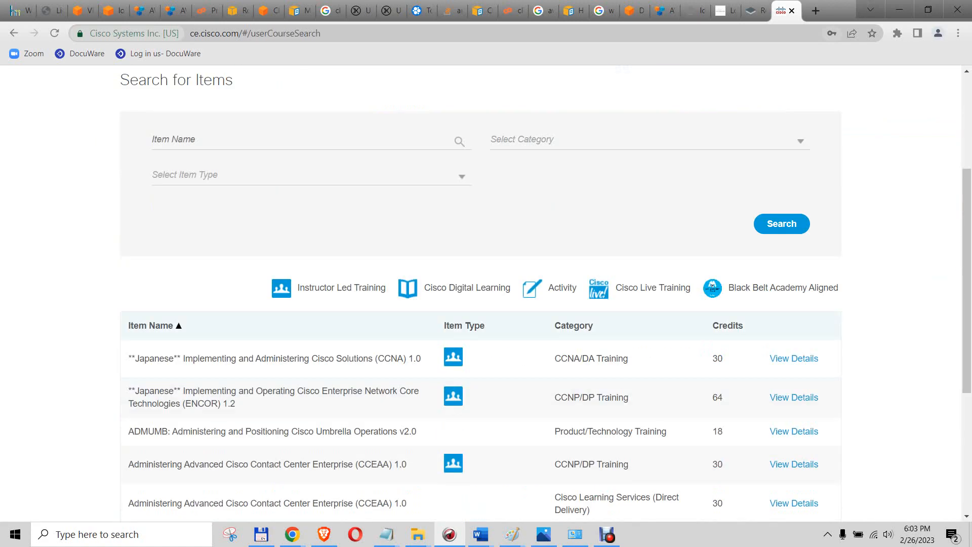
{"action": "scroll", "scroll_direction": "down", "scroll_amount": 3}
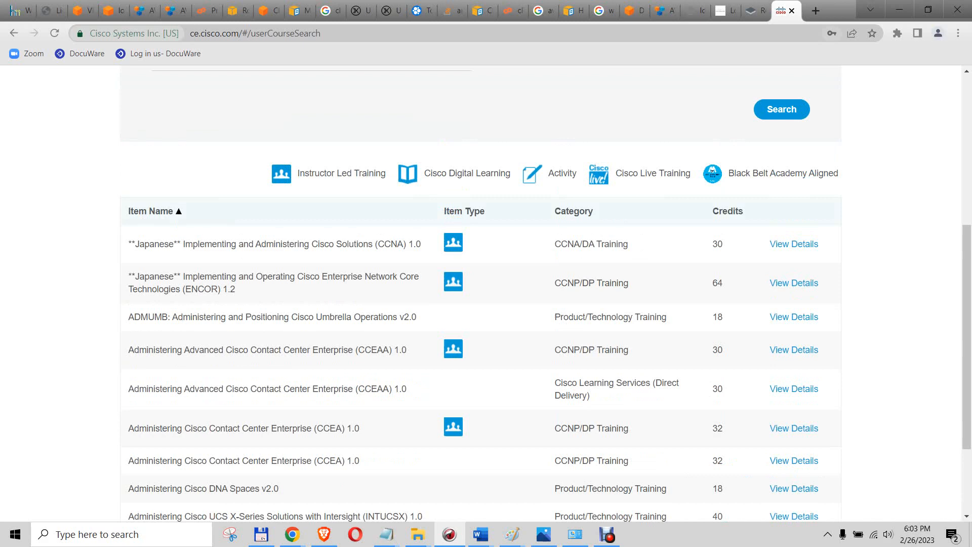
{"action": "scroll", "scroll_direction": "down", "scroll_amount": 3}
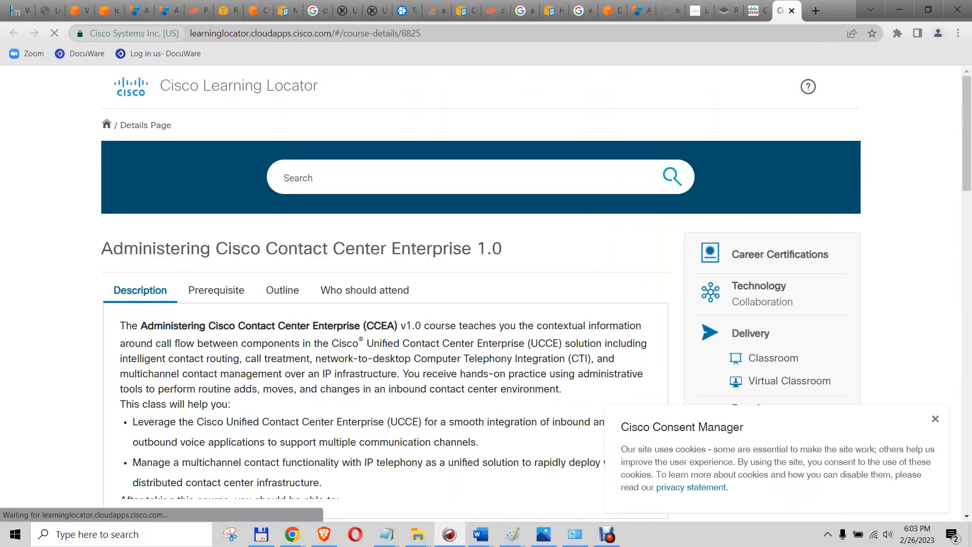
{"action": "scroll", "scroll_direction": "down", "scroll_amount": 3}
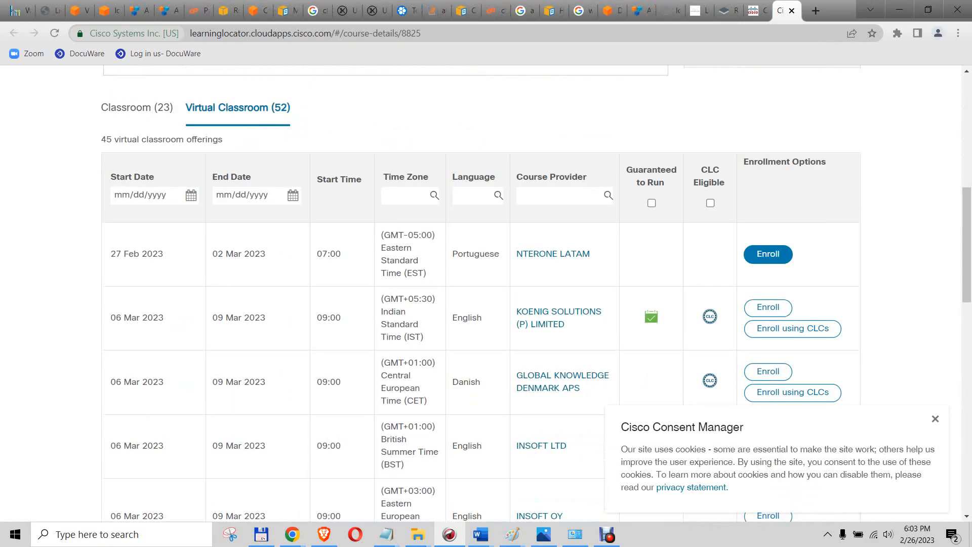
{"action": "left_click", "coordinate": [558, 310]}
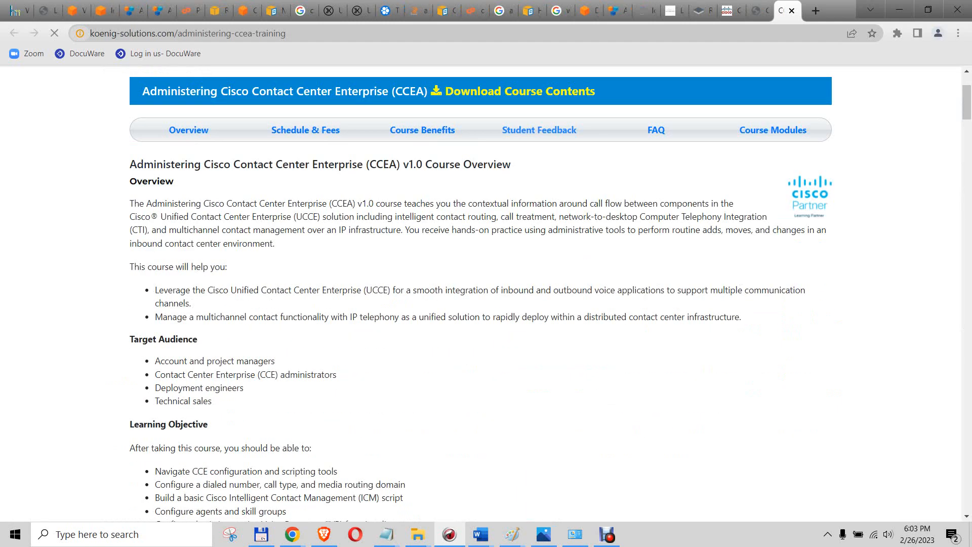
Review the CCEA live online training schedule and fees on Koenig Solutions' site
{"action": "scroll", "scroll_direction": "down", "scroll_amount": 3}
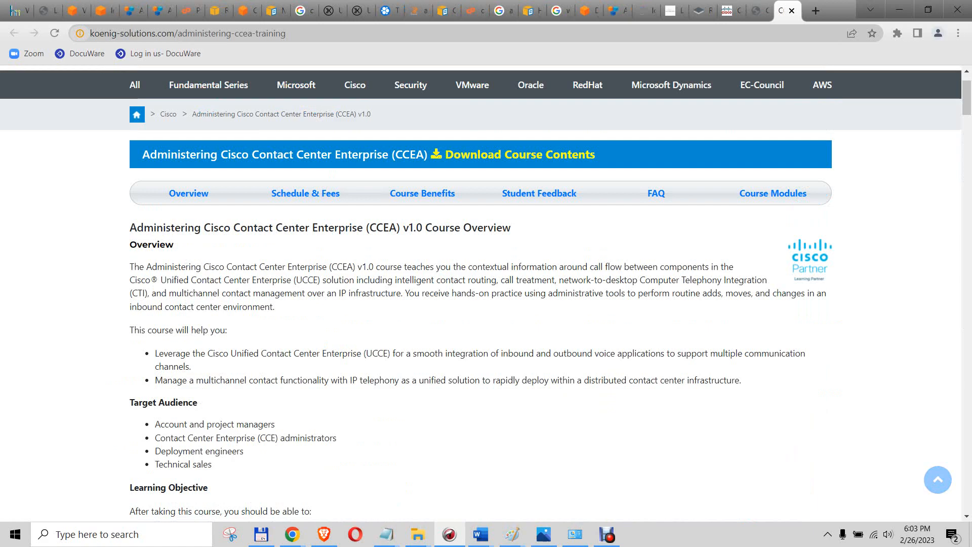
{"action": "left_click", "coordinate": [305, 193]}
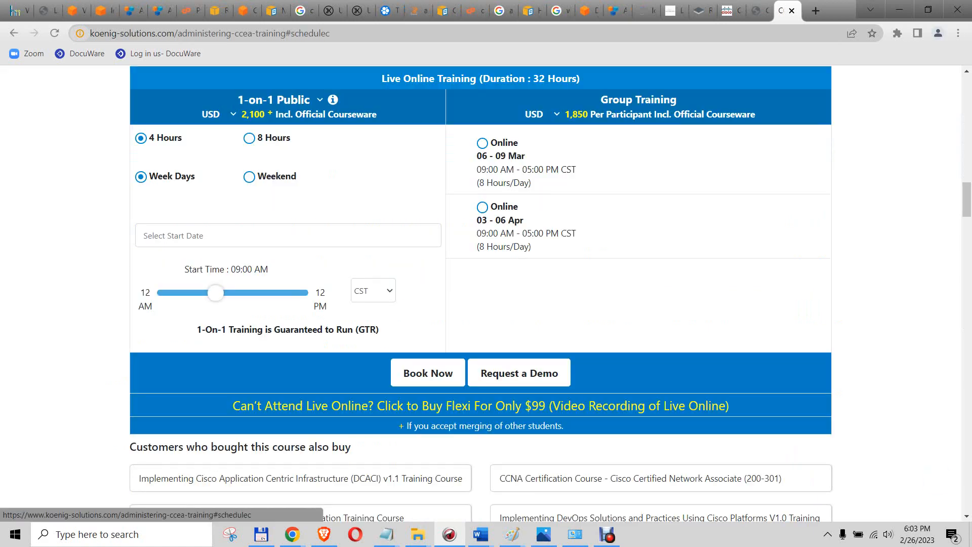
{"action": "scroll", "scroll_direction": "down", "scroll_amount": 3}
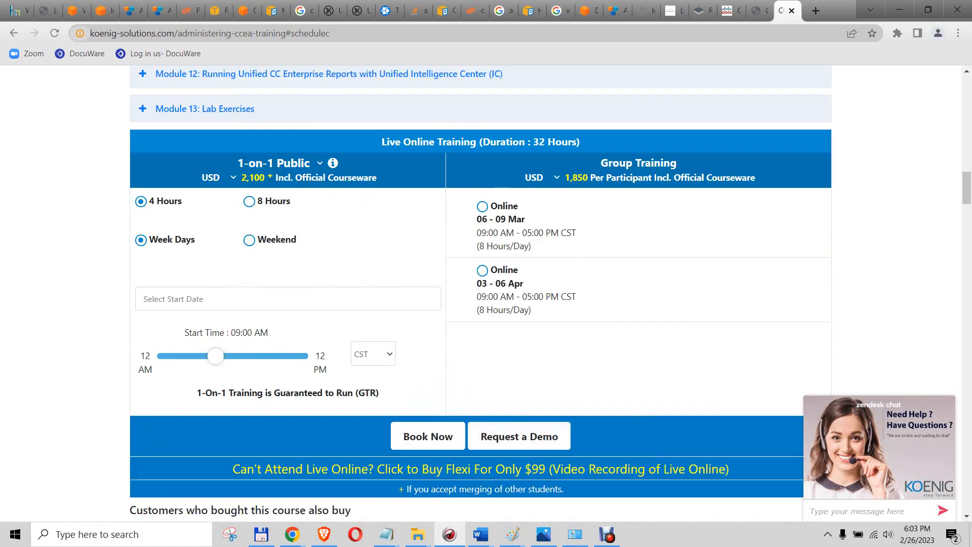
{"action": "scroll", "scroll_direction": "down", "scroll_amount": 3}
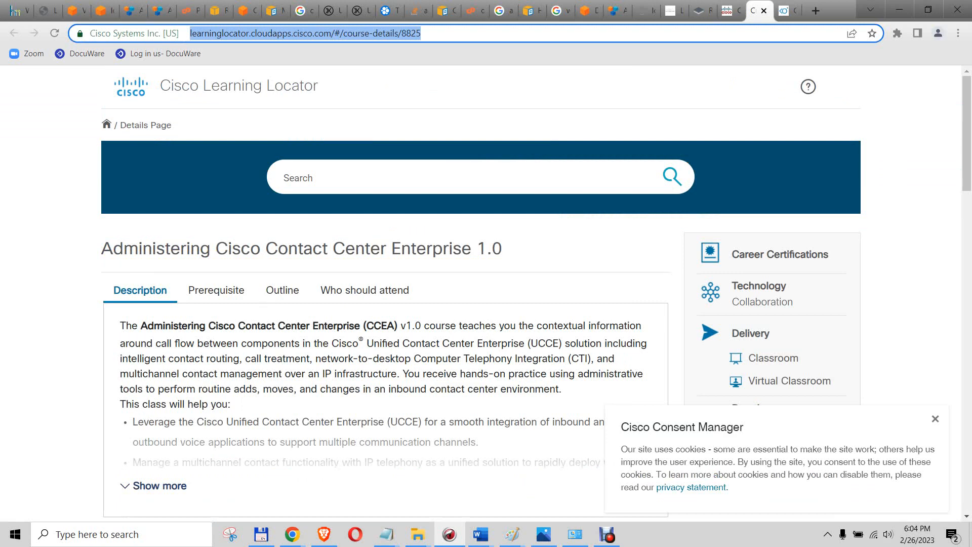
Search Google for 'digital learning cisco' and go to the Cisco Digital Learning result
{"action": "type", "text": "digital learning cisco"}
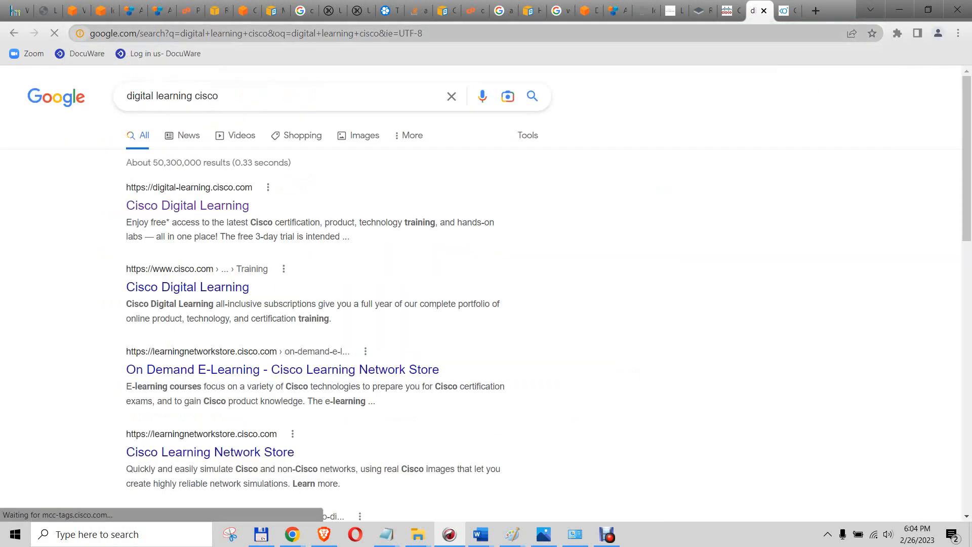
{"action": "left_click", "coordinate": [186, 205]}
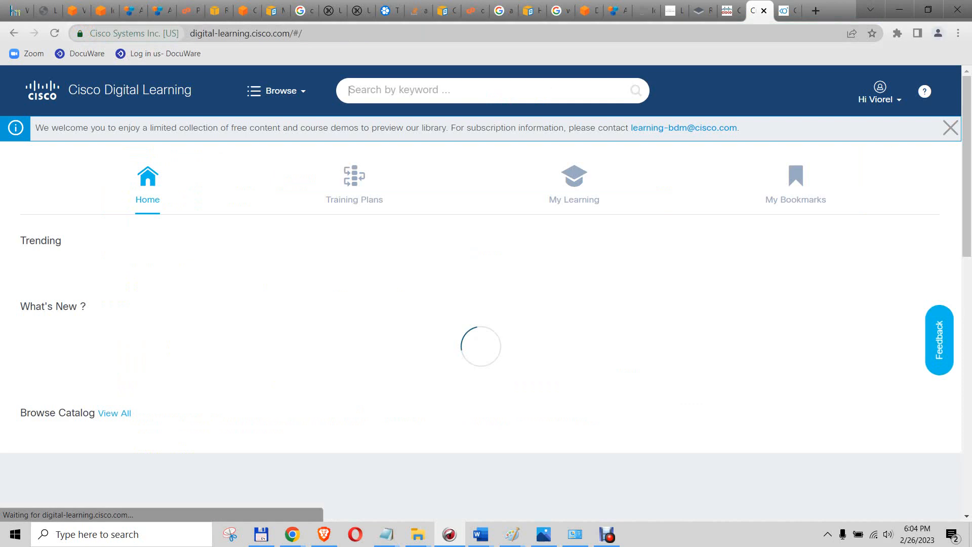
View the full catalog of 197 courses and look at the CUST-SDA-ISE course details
{"action": "left_click", "coordinate": [275, 90]}
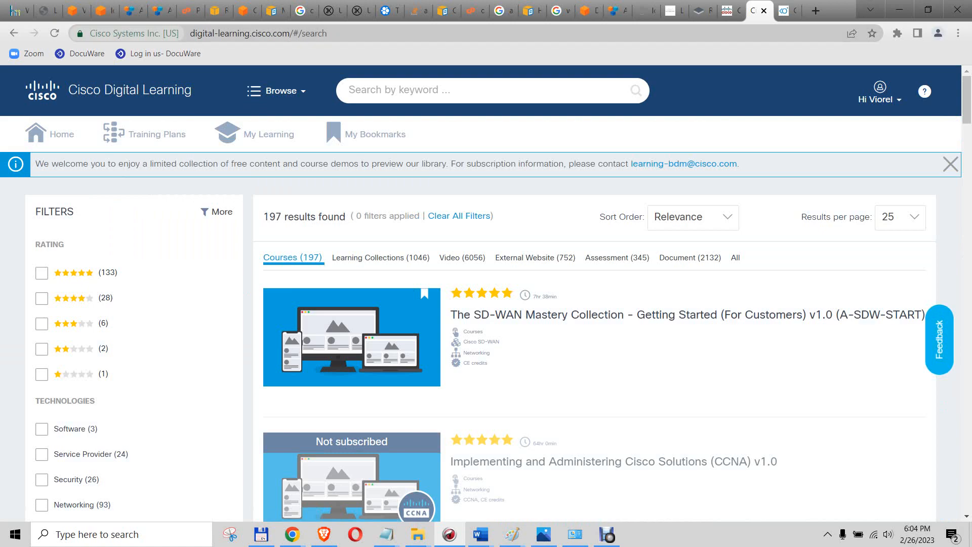
{"action": "scroll", "scroll_direction": "down", "scroll_amount": 3}
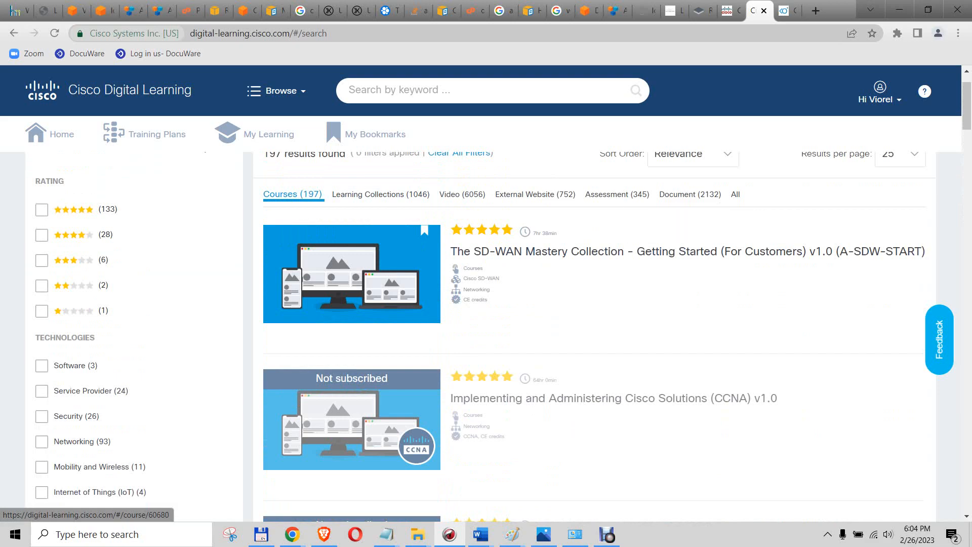
{"action": "scroll", "scroll_direction": "down", "scroll_amount": 3}
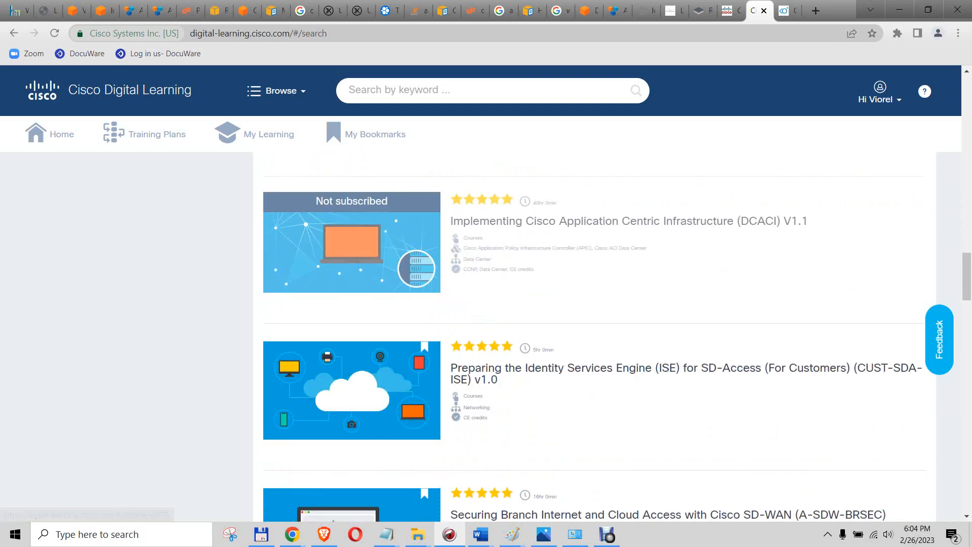
{"action": "left_click", "coordinate": [628, 220]}
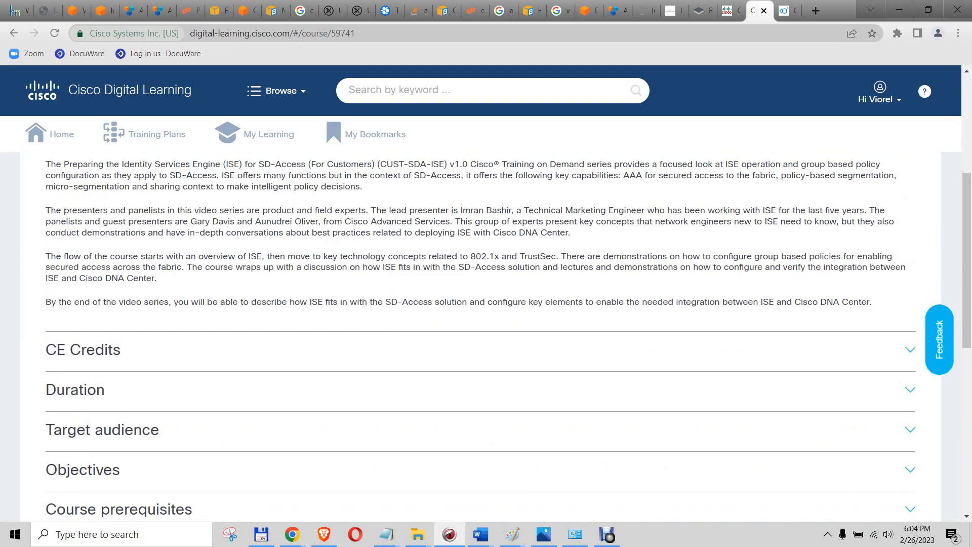
Return to the course results list and browse further down the catalog
{"action": "left_click", "coordinate": [82, 349]}
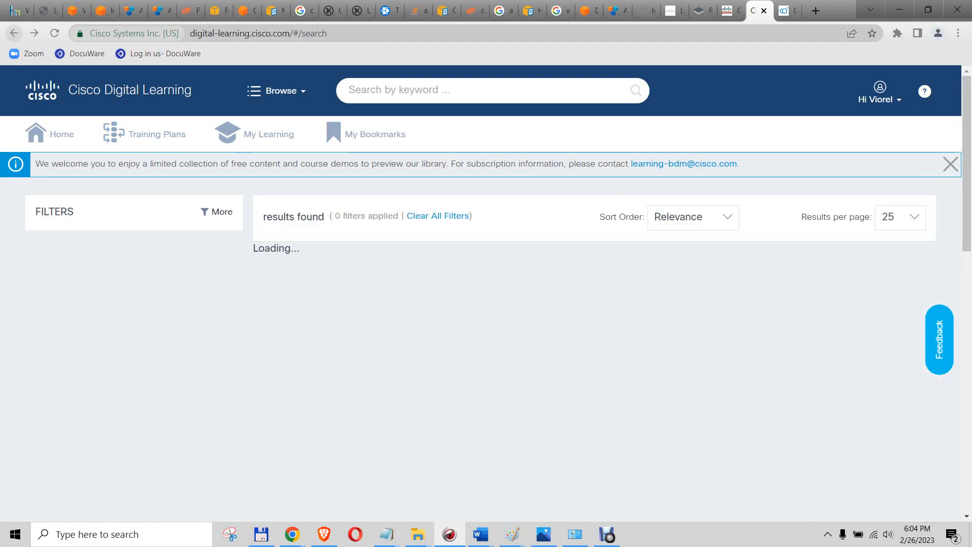
{"action": "scroll", "scroll_direction": "down", "scroll_amount": 3}
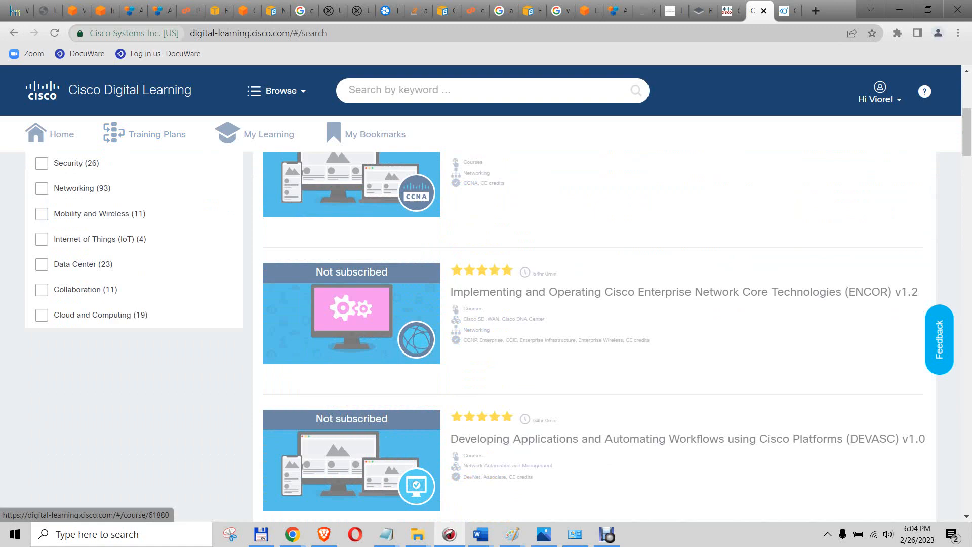
{"action": "scroll", "scroll_direction": "down", "scroll_amount": 3}
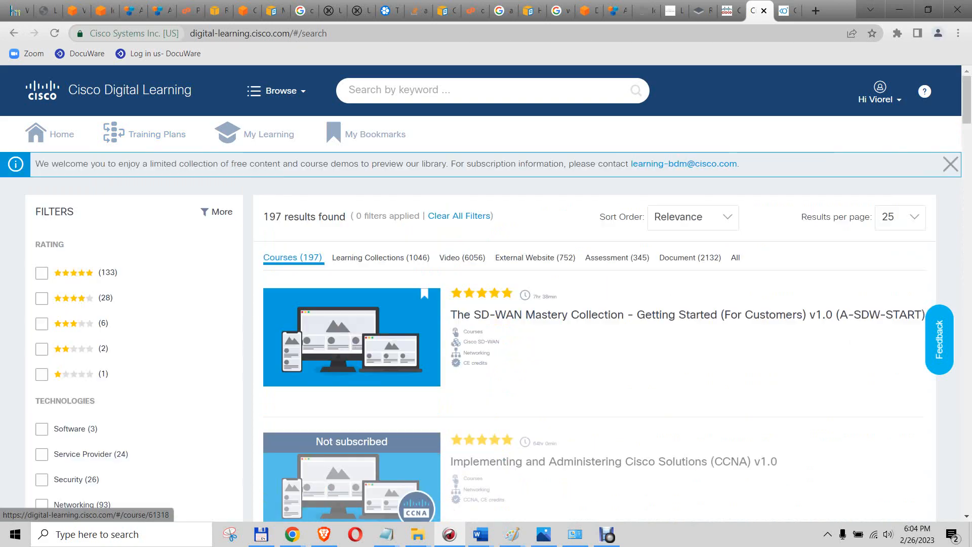
Preview the A-SDW-BRSEC SD-WAN course details, then go back to the Continuing Education item catalog
{"action": "left_click", "coordinate": [686, 314]}
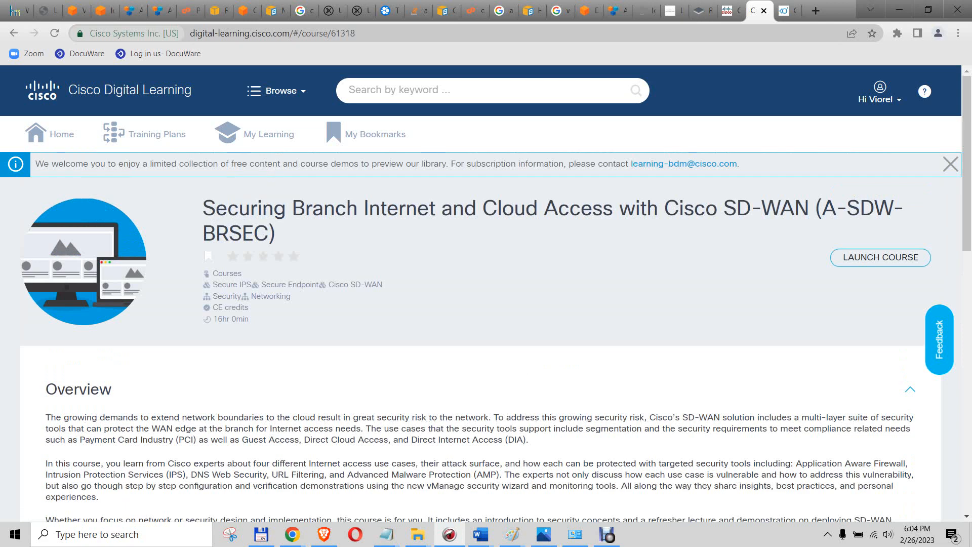
{"action": "left_click_drag", "start_coordinate": [291, 208], "coordinate": [716, 209]}
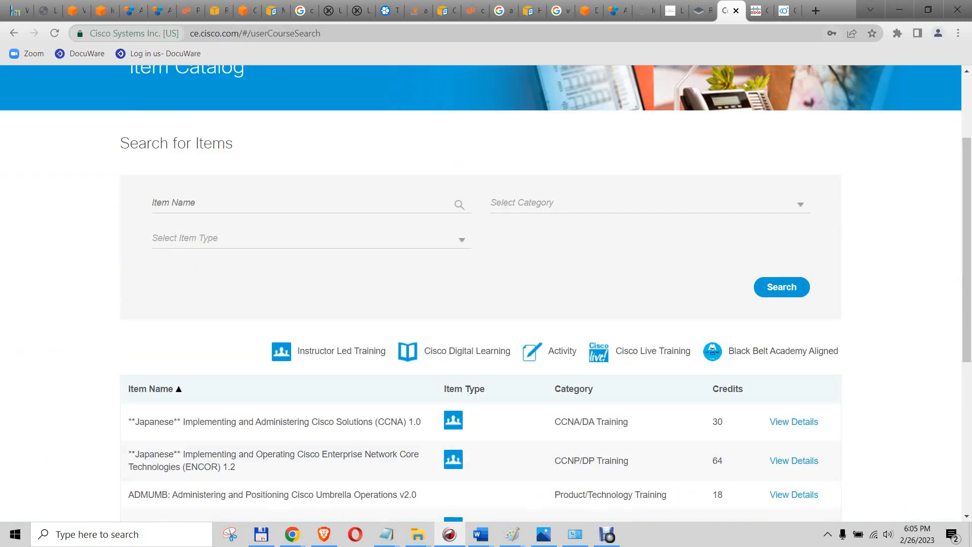
Search the catalog for the A-SDW-BRSEC course, confirm its 11 CE credits, and follow it to Cisco Digital Learning
{"action": "type", "text": "Securing Branch Internet and Cloud Access with Cisco"}
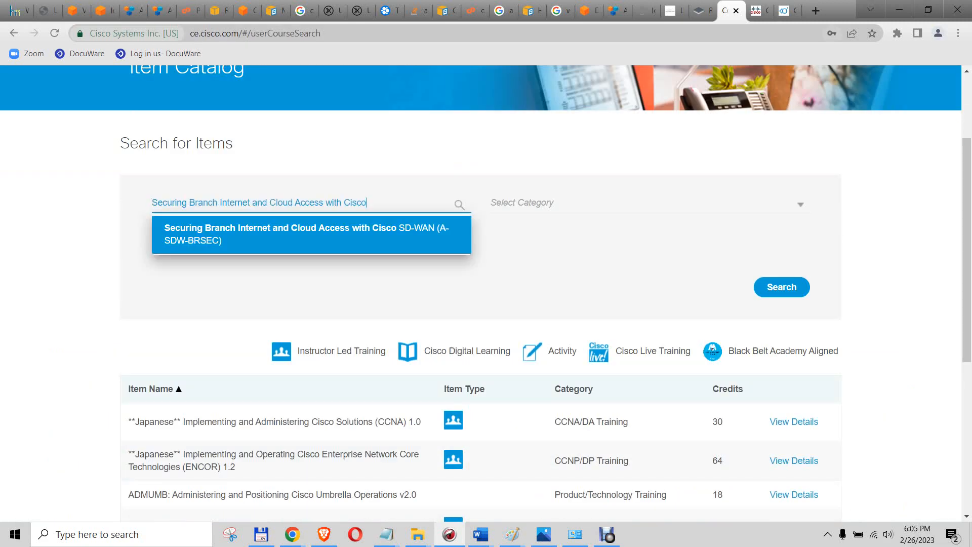
{"action": "left_click", "coordinate": [305, 234]}
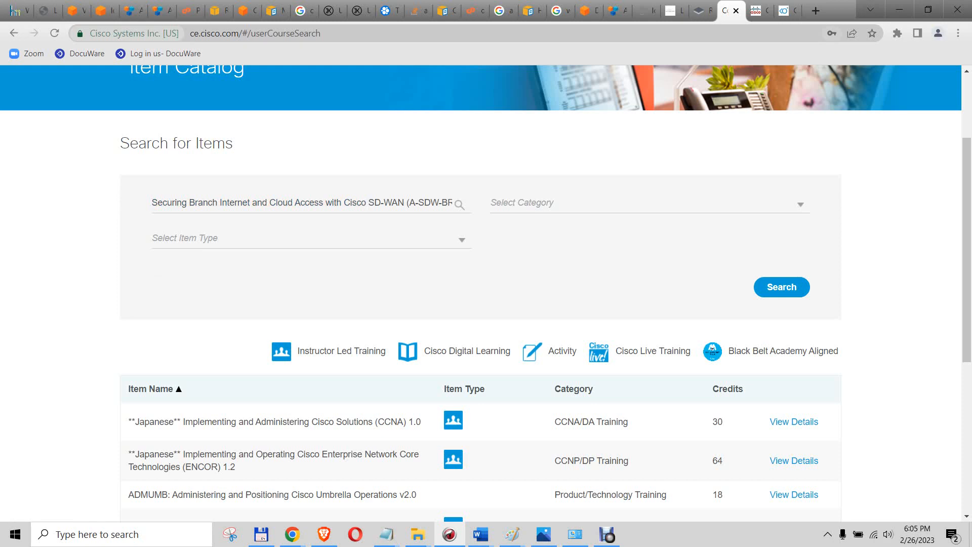
{"action": "left_click", "coordinate": [781, 286]}
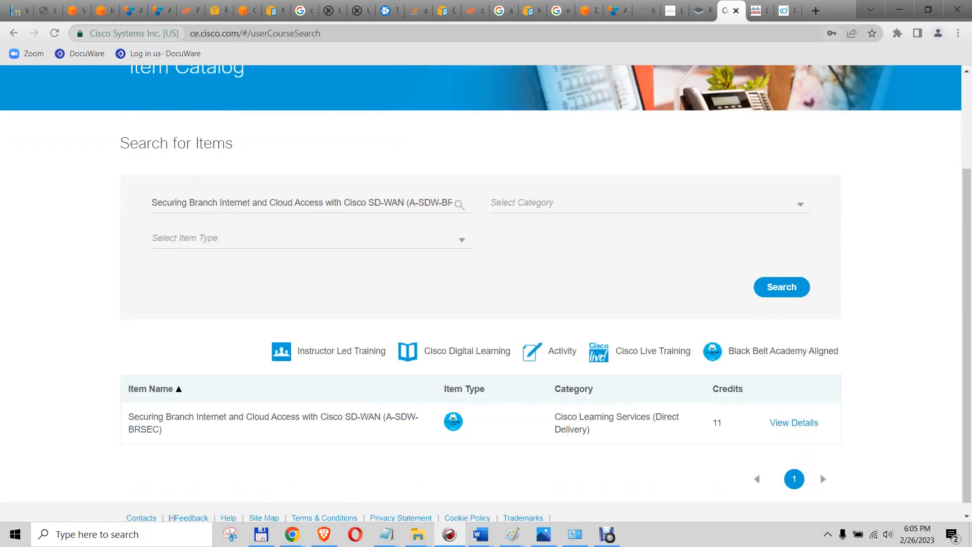
{"action": "left_click", "coordinate": [794, 422]}
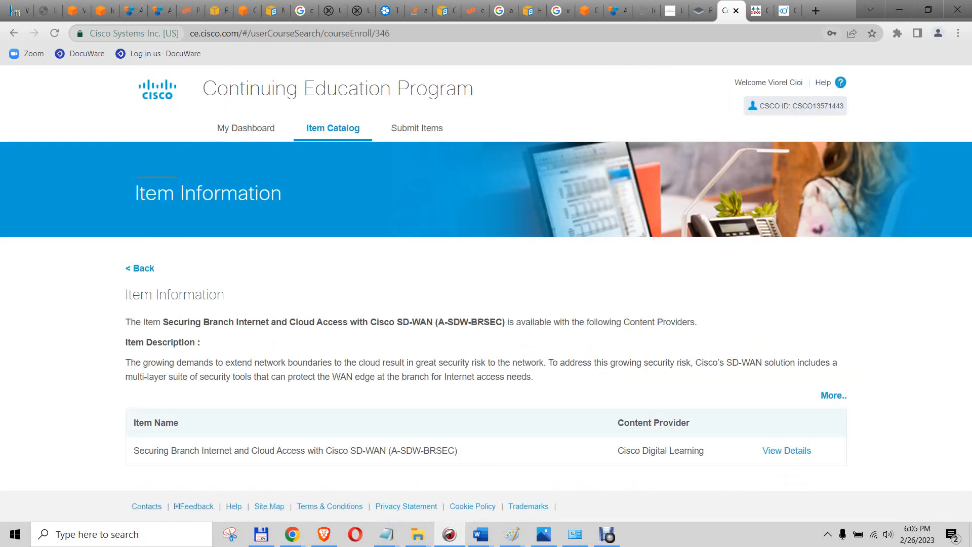
{"action": "left_click", "coordinate": [785, 449]}
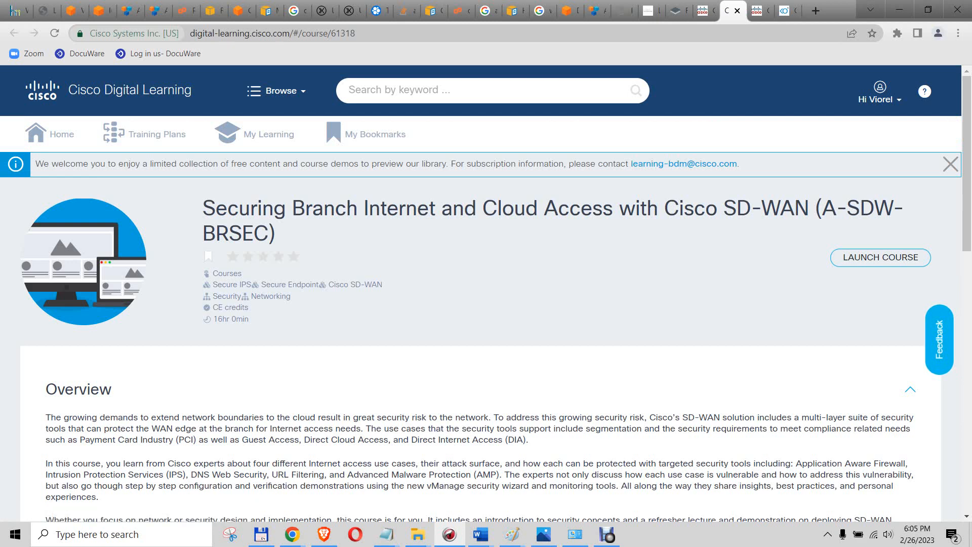
Go back to the course results and browse past the SD-WAN course into the CCNP courses
{"action": "left_click_drag", "start_coordinate": [202, 207], "coordinate": [717, 207]}
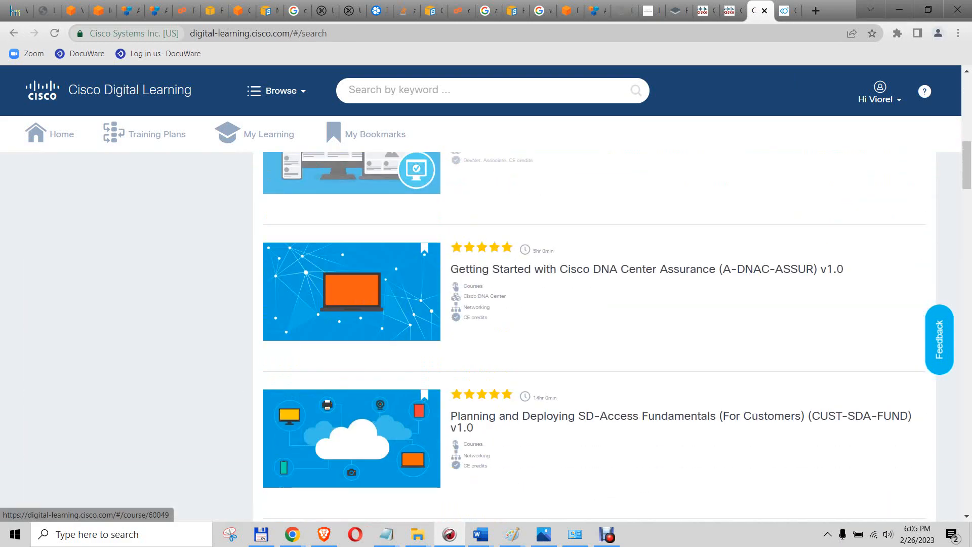
{"action": "scroll", "scroll_direction": "down", "scroll_amount": 3}
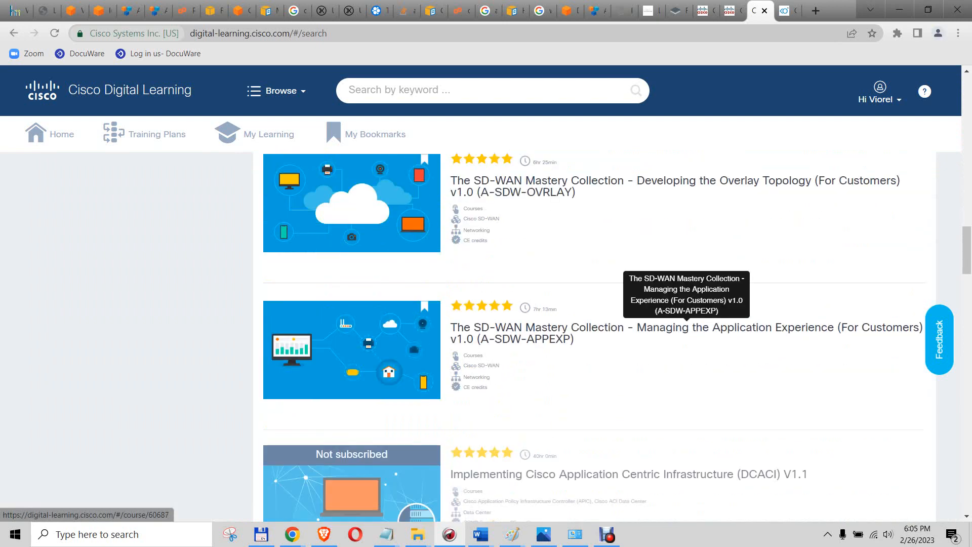
{"action": "scroll", "scroll_direction": "down", "scroll_amount": 3}
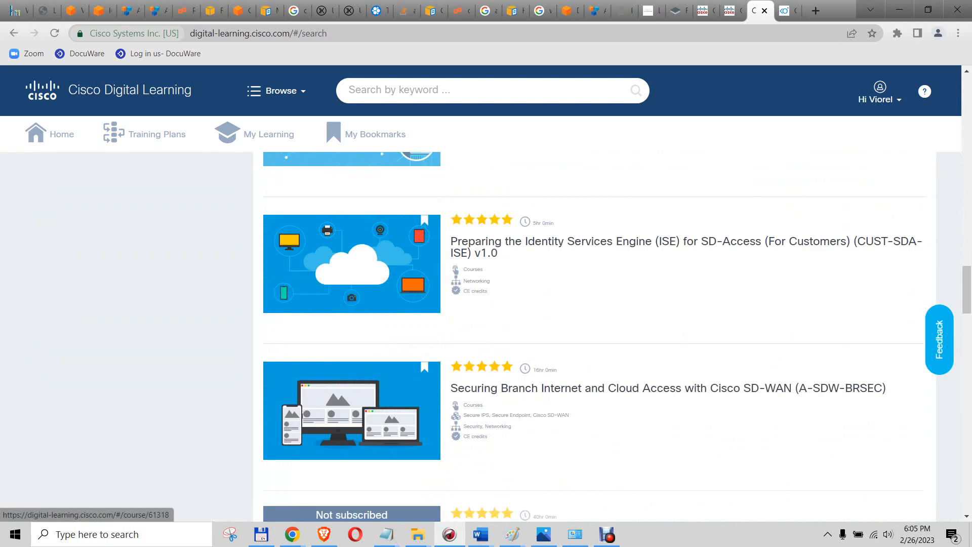
{"action": "scroll", "scroll_direction": "down", "scroll_amount": 3}
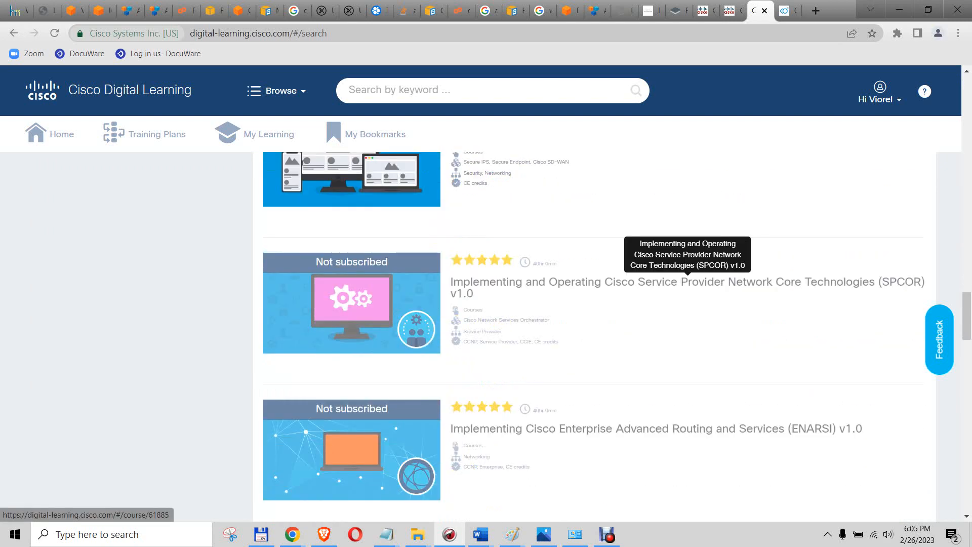